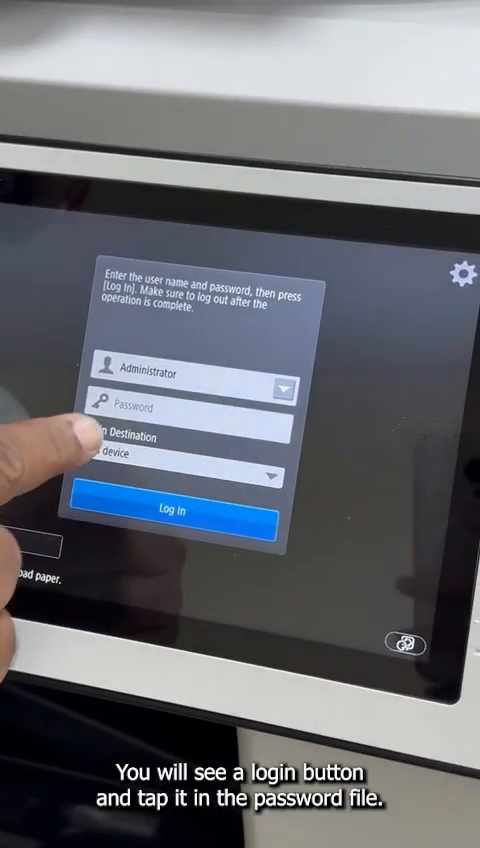
{"action": "left_click", "coordinate": [180, 408]}
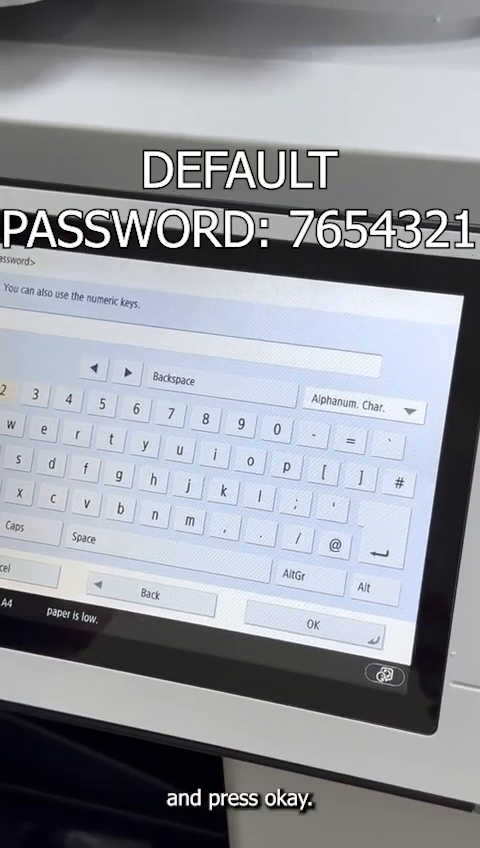
{"action": "left_click", "coordinate": [316, 624]}
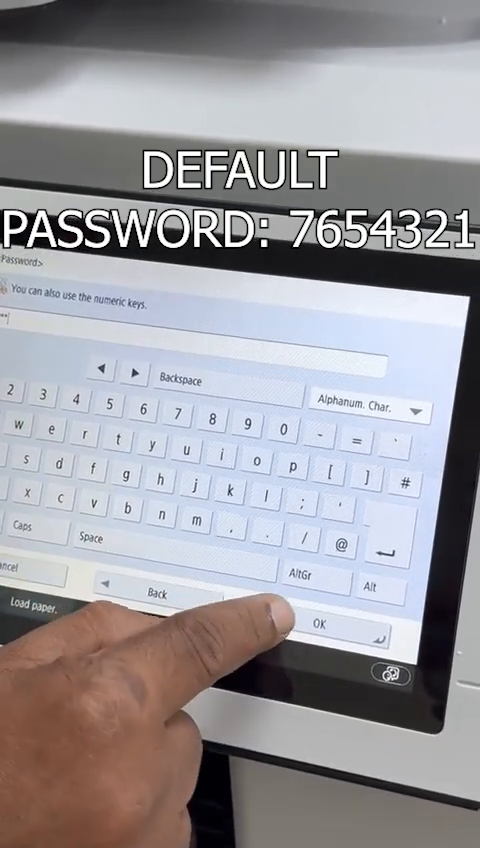
{"action": "left_click", "coordinate": [320, 622]}
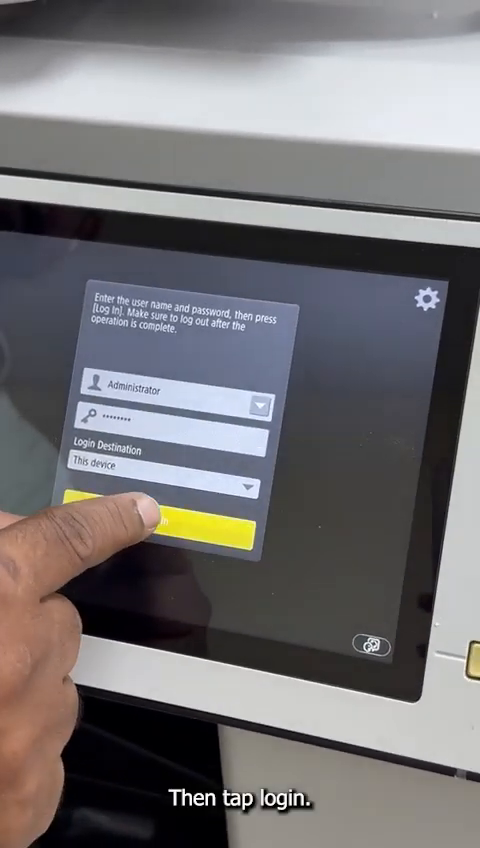
{"action": "left_click", "coordinate": [170, 516]}
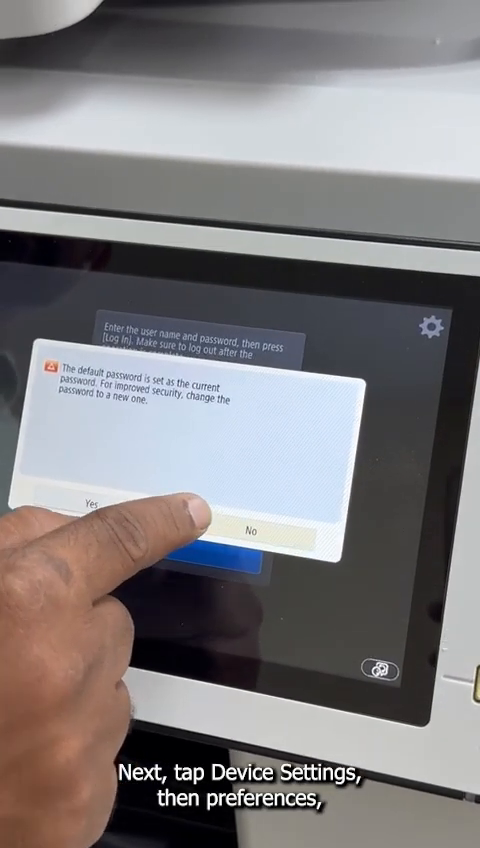
Decline changing the default password and go into Device Settings > Preferences.
{"action": "left_click", "coordinate": [252, 532]}
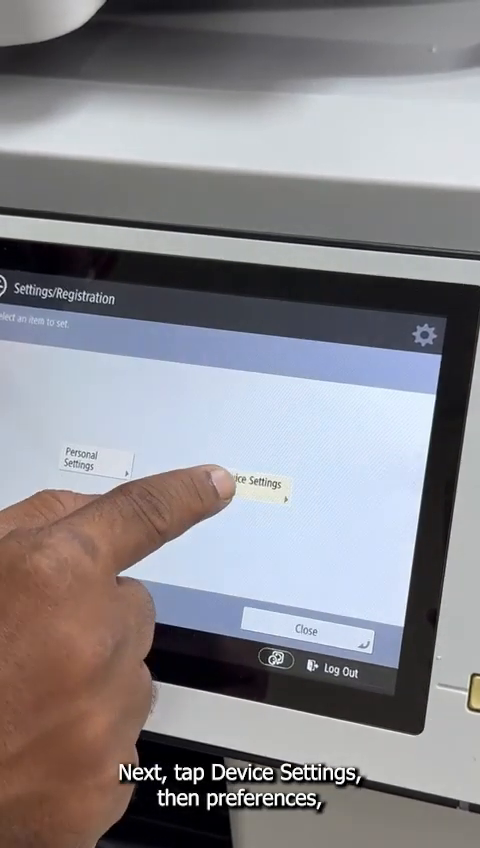
{"action": "left_click", "coordinate": [256, 498]}
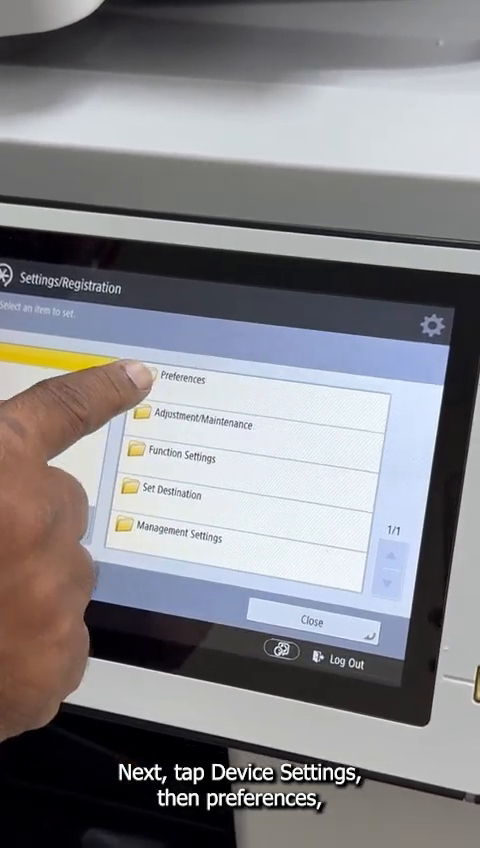
{"action": "left_click", "coordinate": [184, 378]}
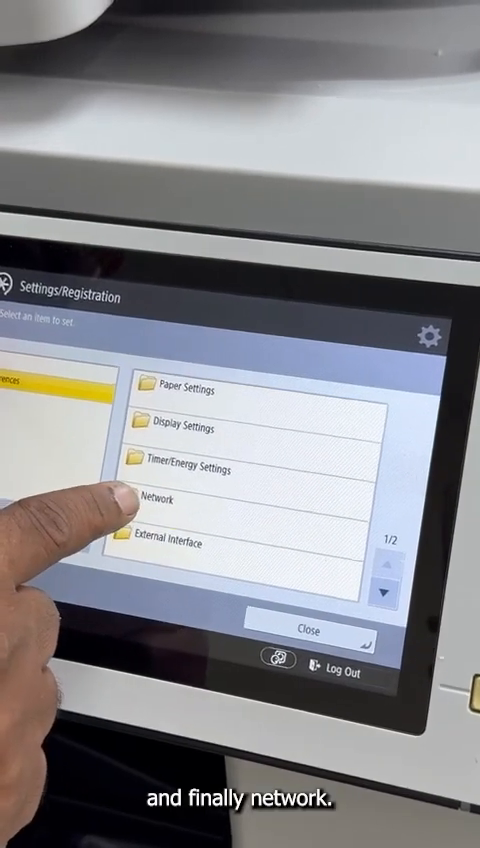
Reach Wireless LAN Settings under Network and choose manual network setup.
{"action": "left_click", "coordinate": [164, 500]}
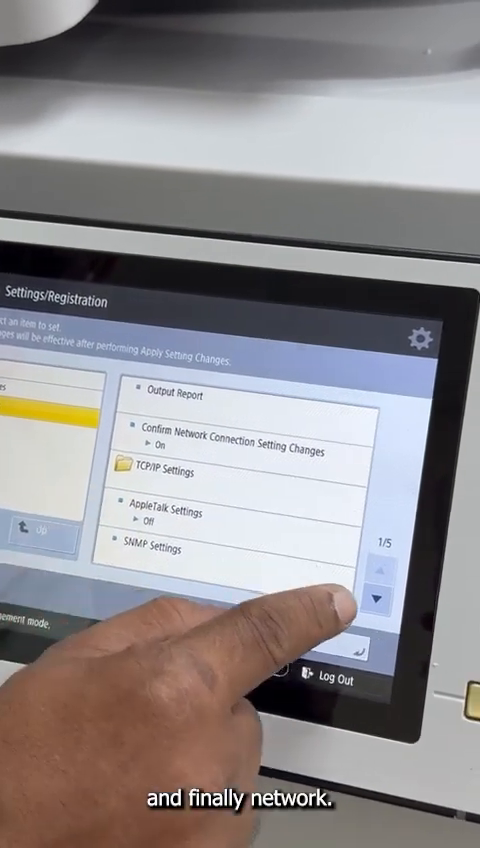
{"action": "left_click", "coordinate": [392, 596]}
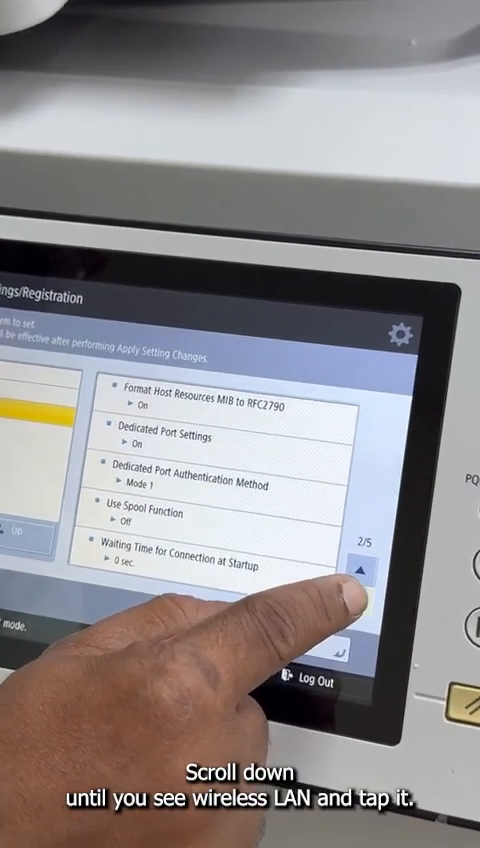
{"action": "left_click", "coordinate": [364, 568]}
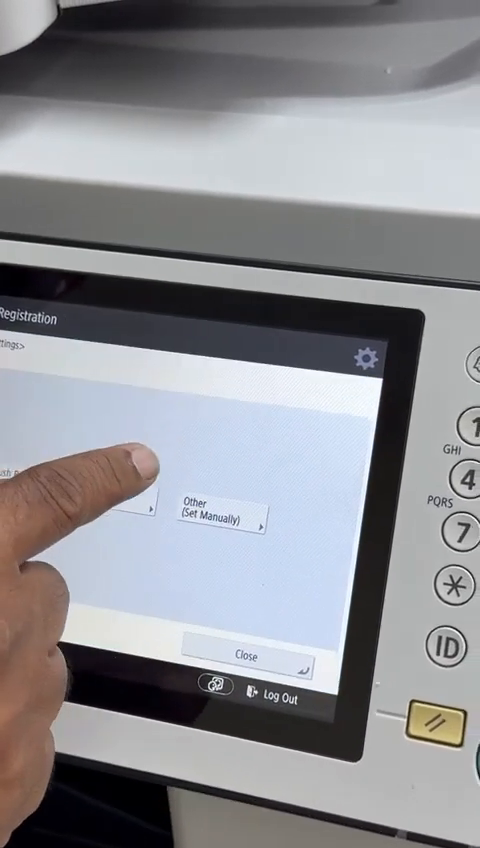
{"action": "left_click", "coordinate": [216, 514]}
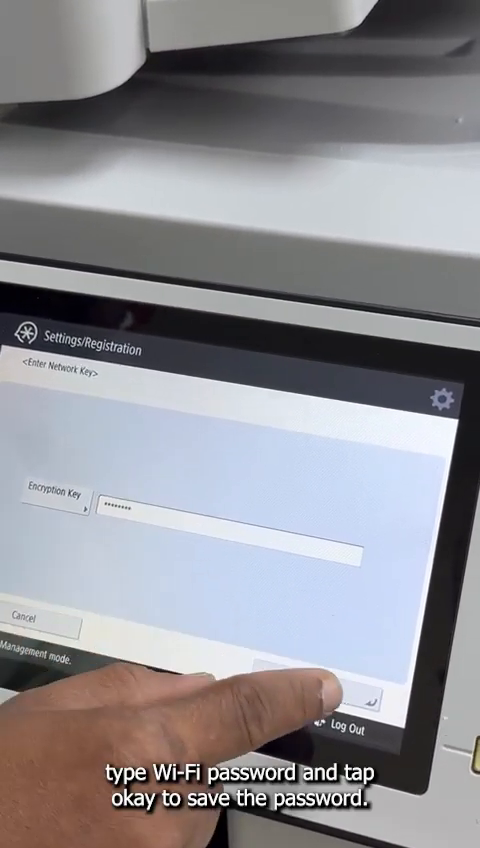
Save the entered Wi-Fi network key and start connecting to the wireless network.
{"action": "left_click", "coordinate": [230, 520]}
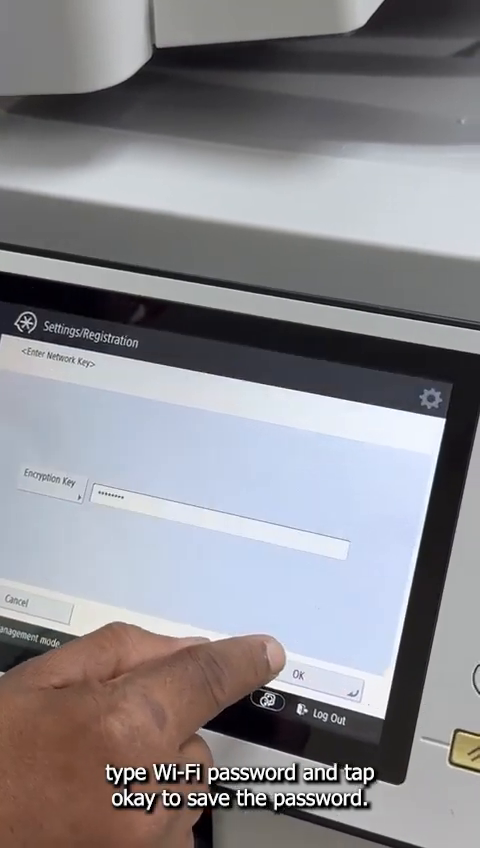
{"action": "left_click", "coordinate": [312, 684]}
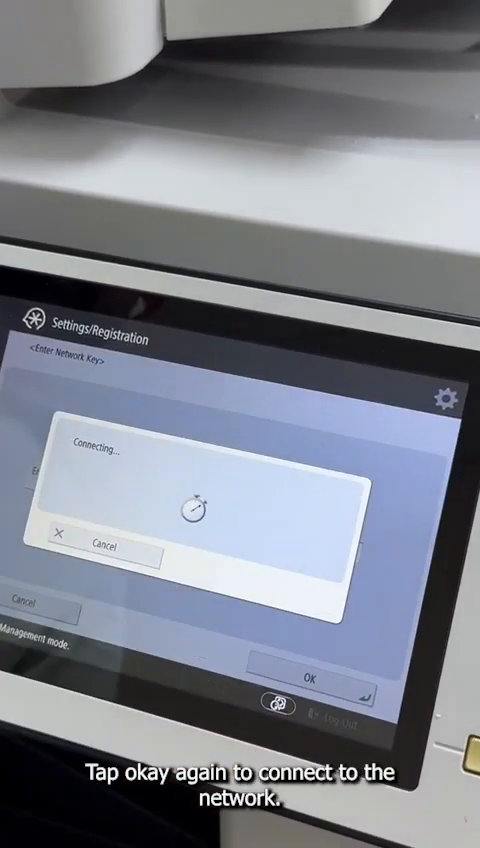